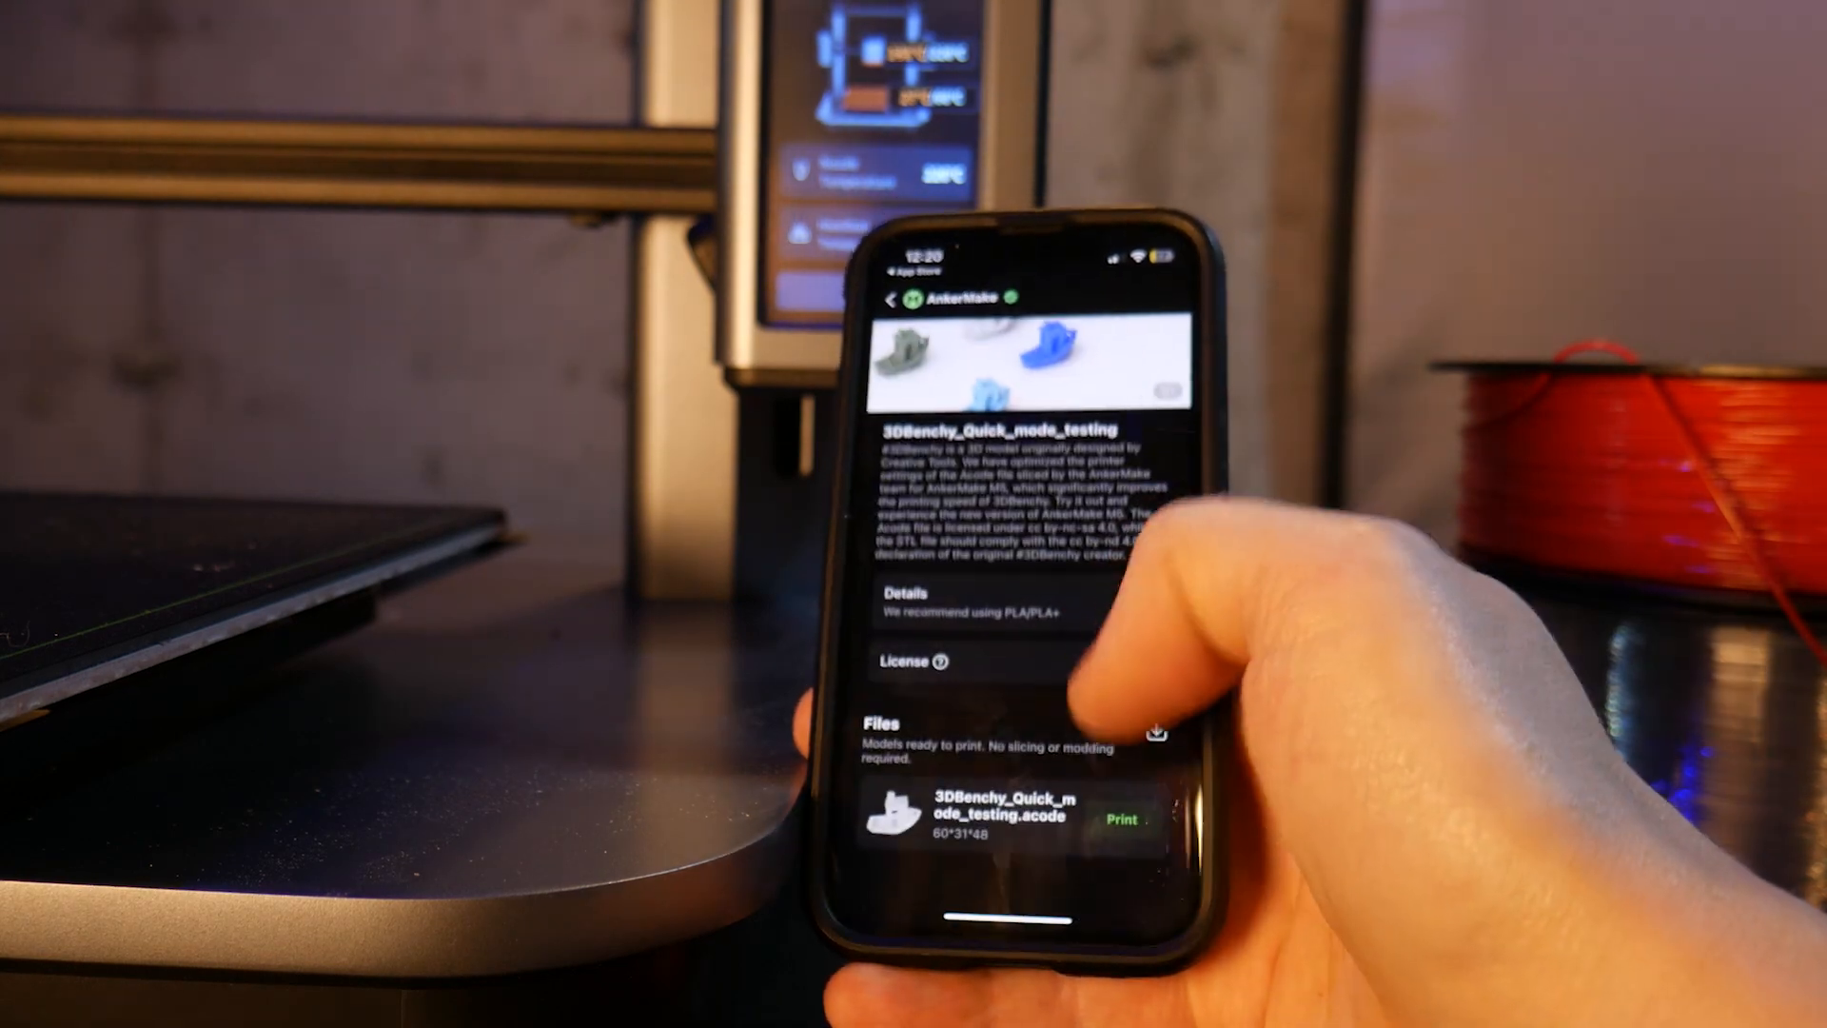
# - Change the AnkerMake M5 print material from PLA+ to PETG
pyautogui.click(1117, 810)
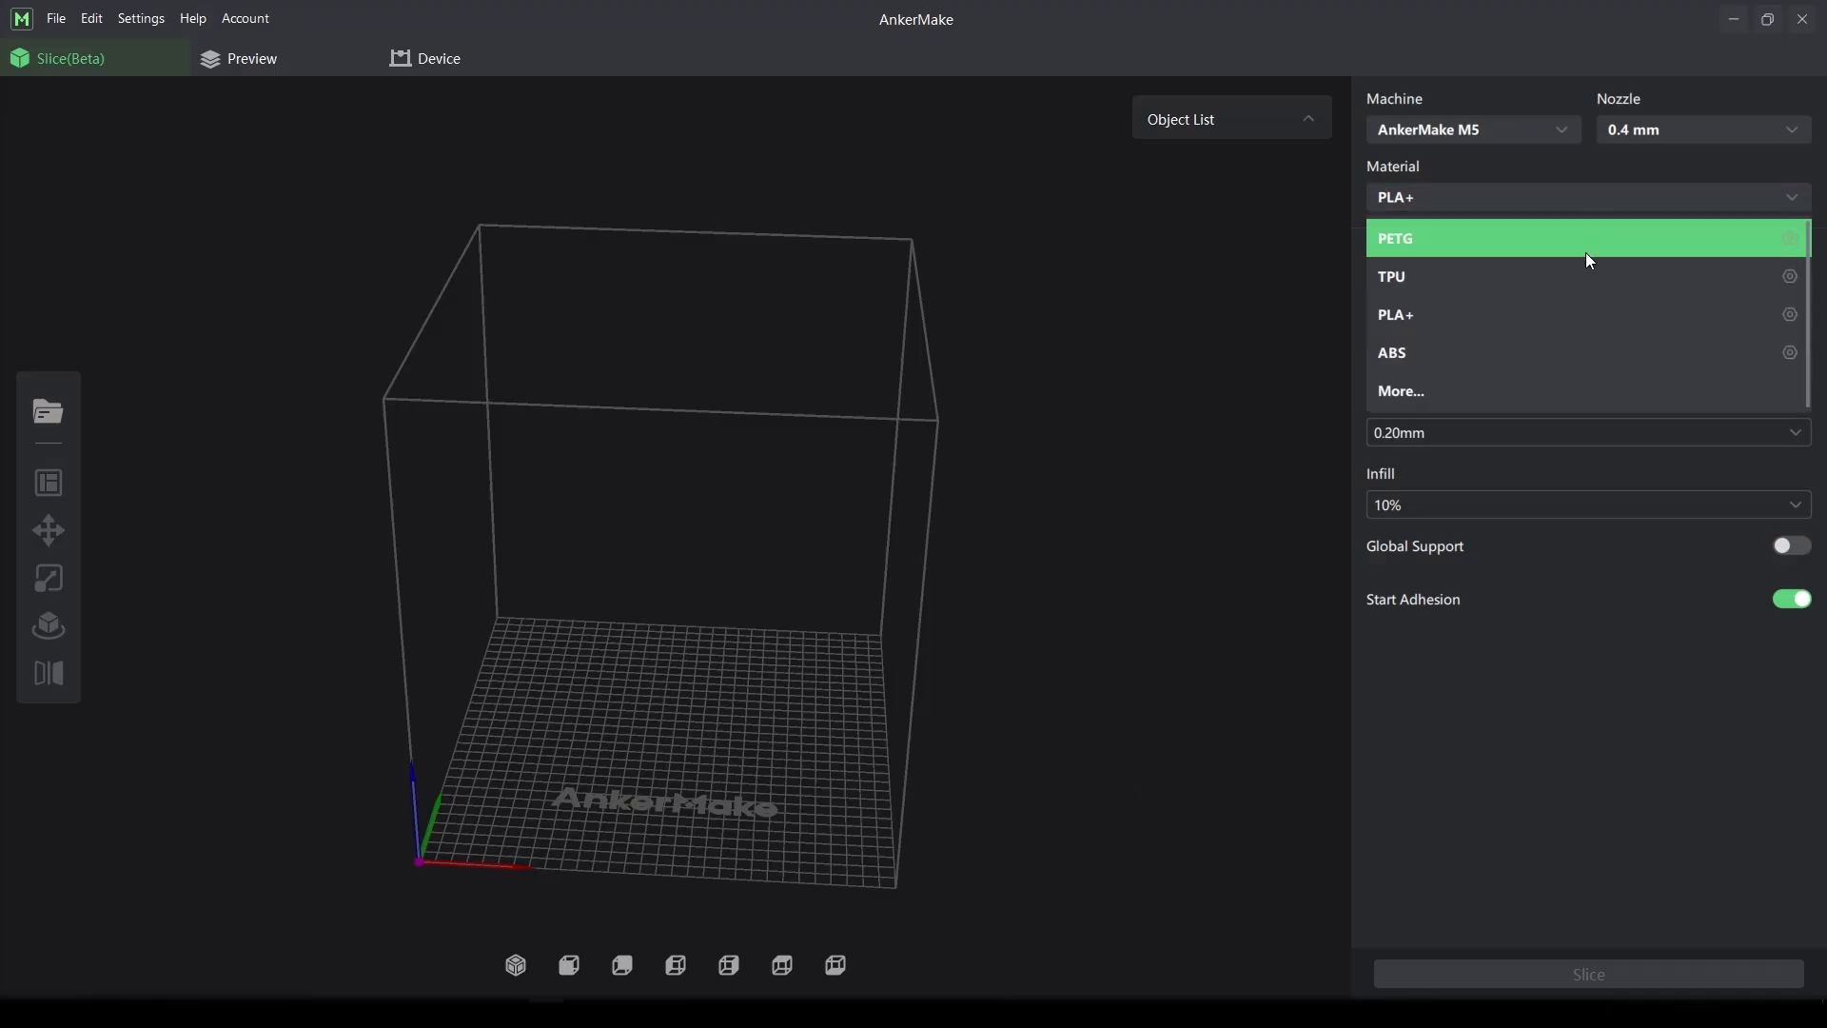
pyautogui.click(1396, 238)
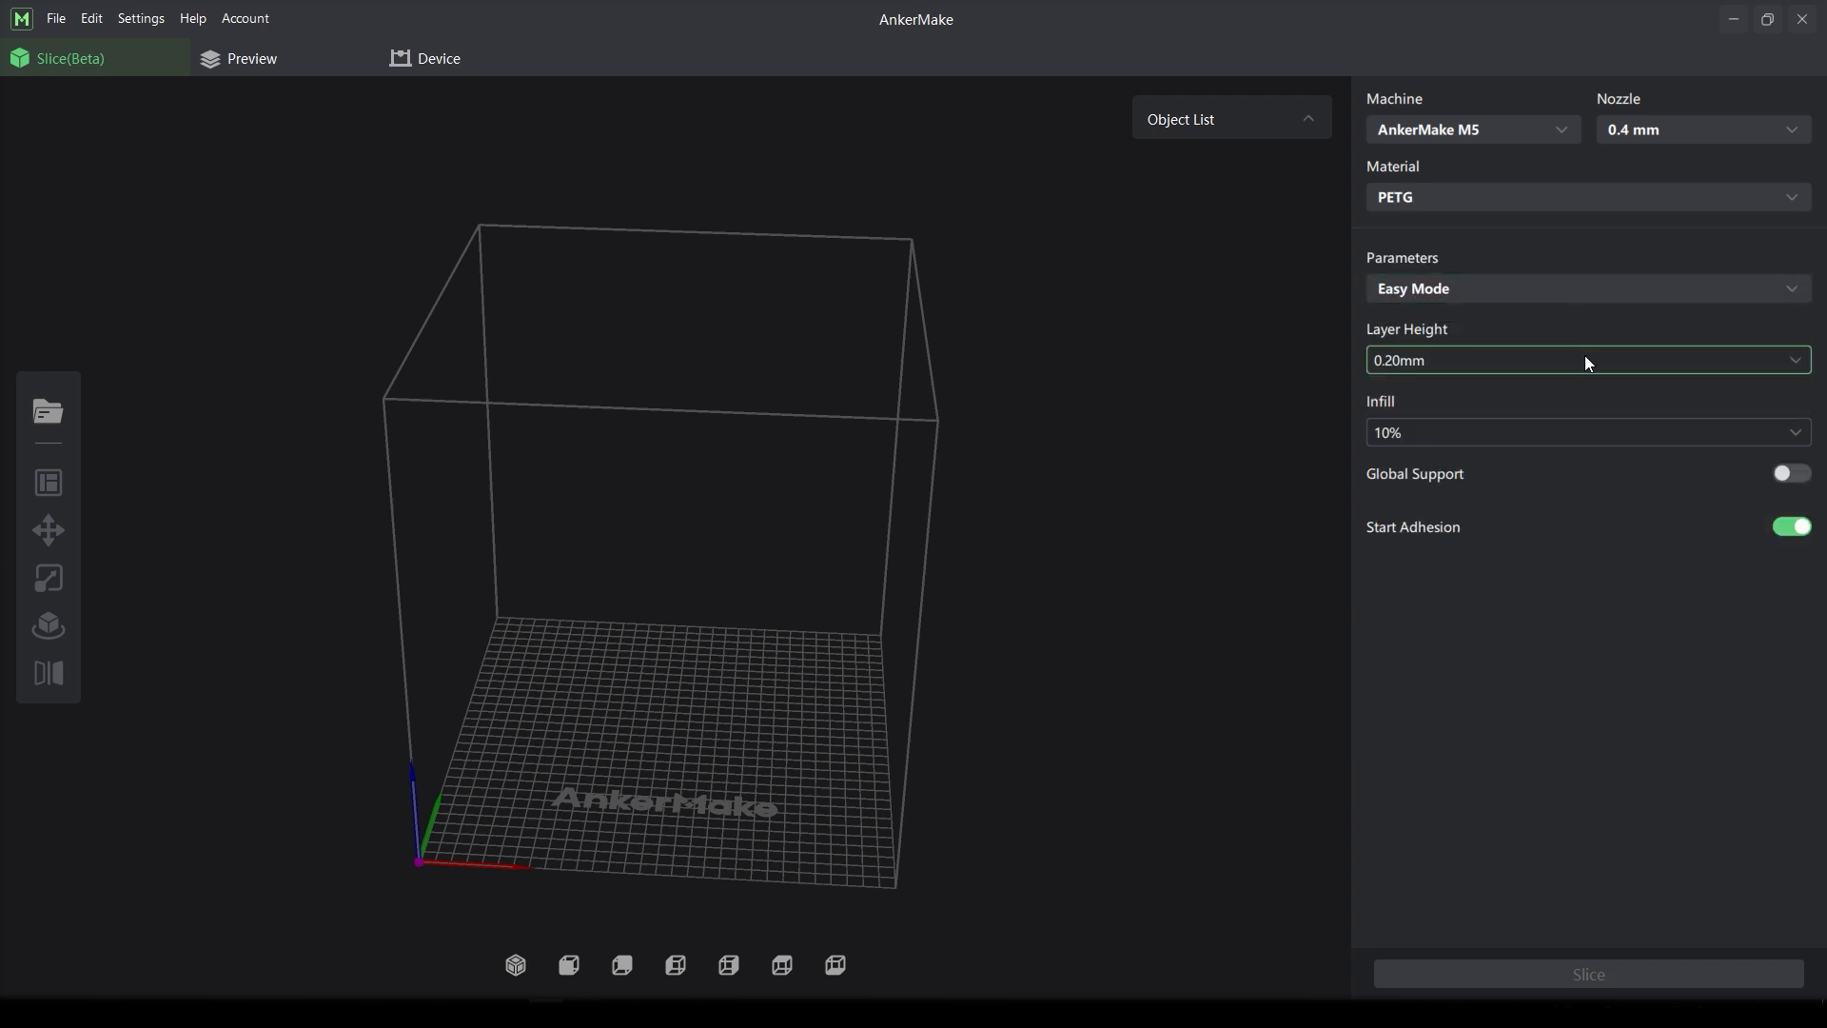